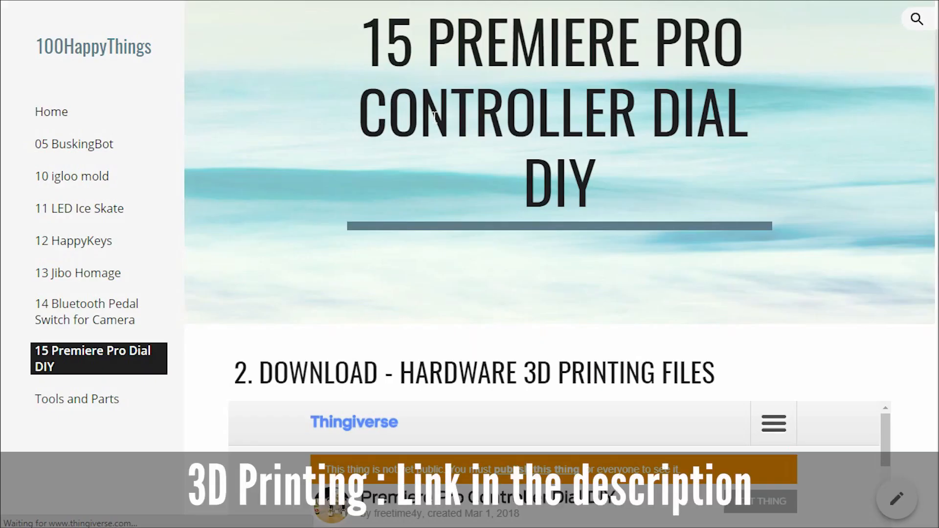
# Download the PremiereProDialDIY GitHub repository as a ZIP archive
pyautogui.scroll(-3)
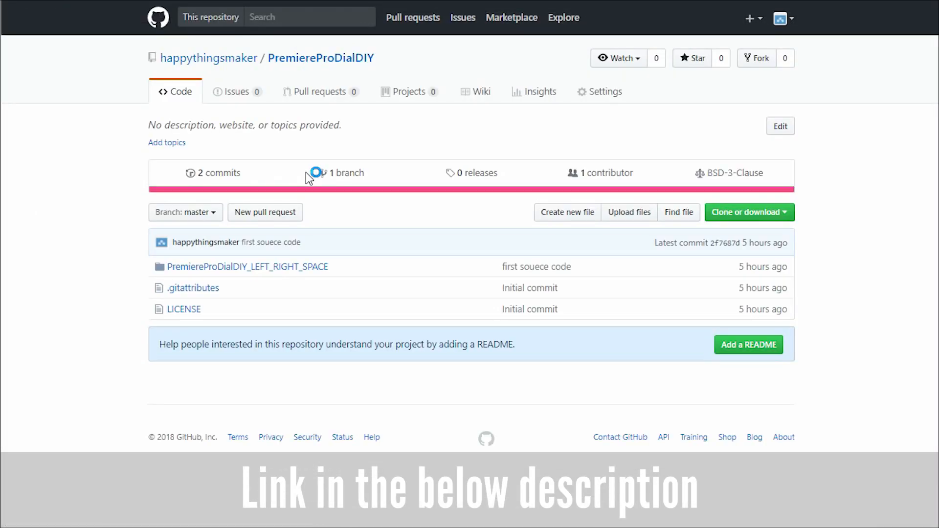
pyautogui.click(748, 212)
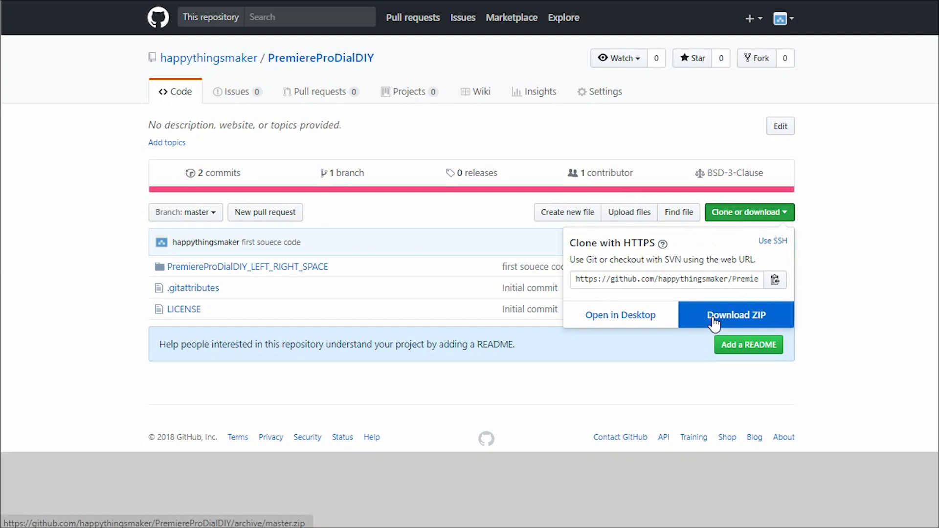
pyautogui.click(736, 315)
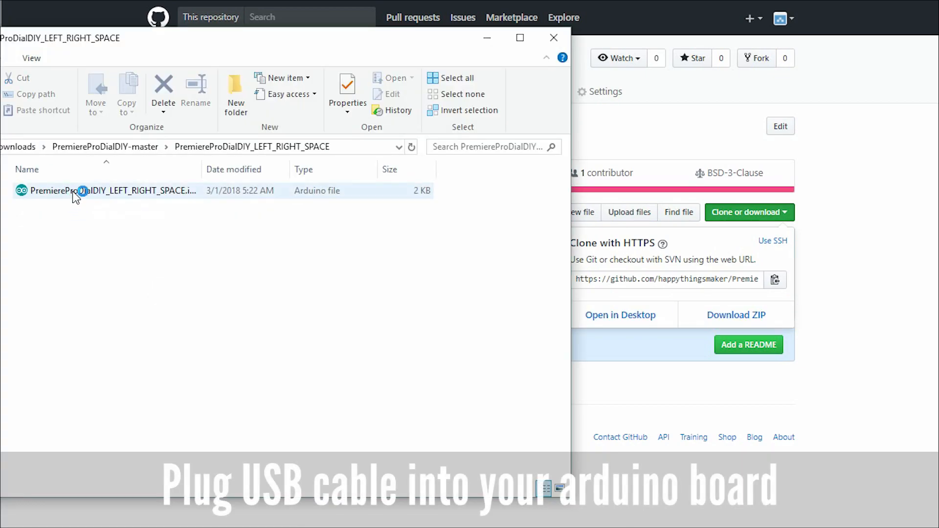
# Open the PremiereProDialDIY_LEFT_RIGHT_SPACE sketch and set the board to Arduino Leonardo
pyautogui.doubleClick(107, 190)
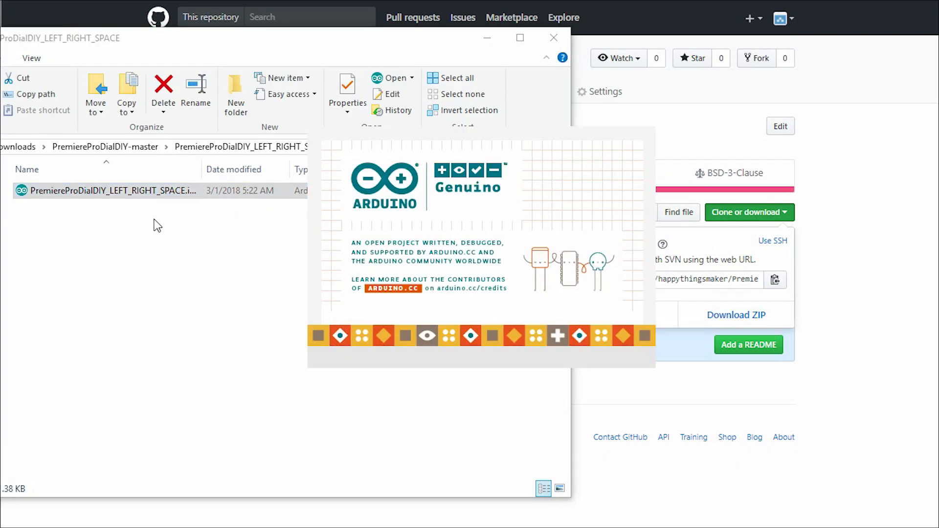
pyautogui.click(91, 34)
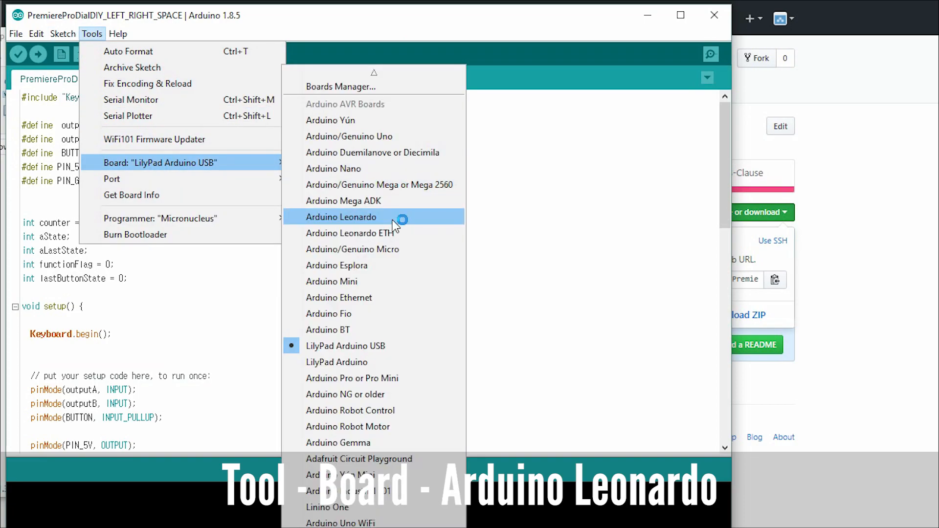
pyautogui.click(342, 217)
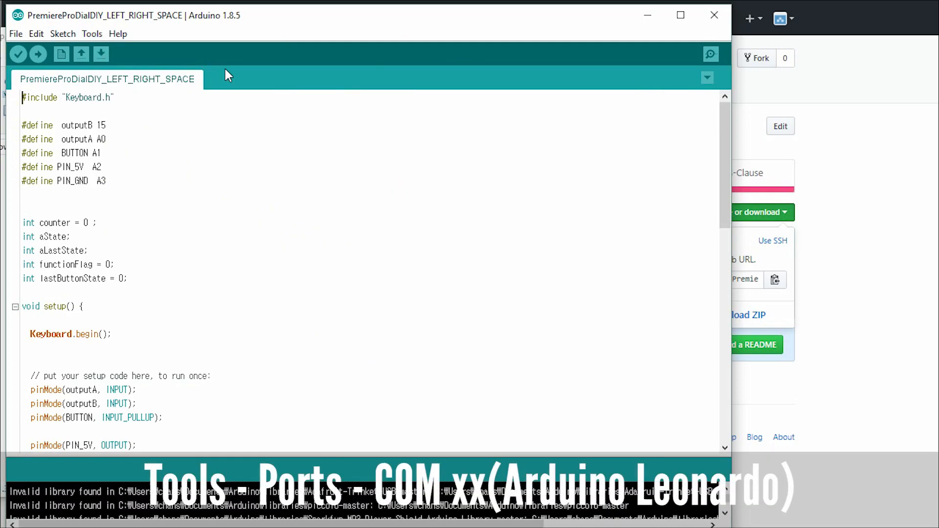
# Select port COM32 (Arduino Leonardo) and upload the sketch
pyautogui.click(91, 34)
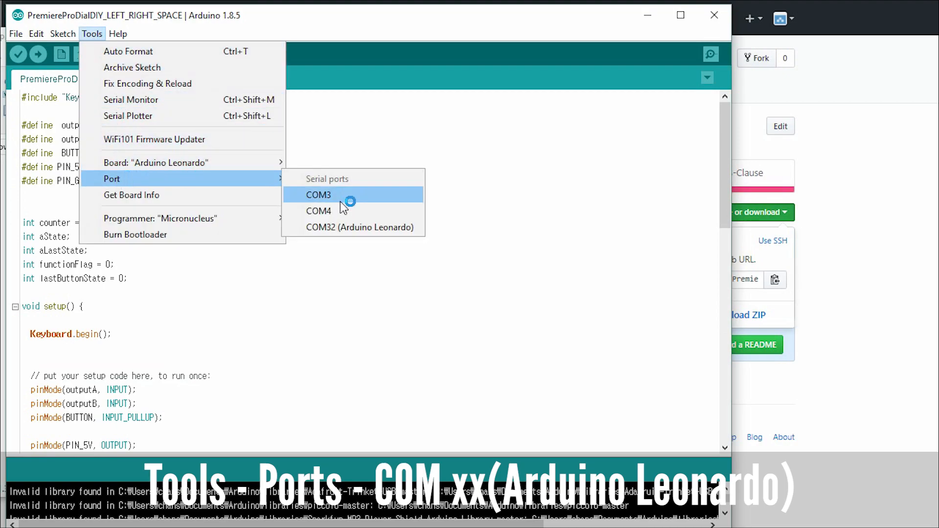
pyautogui.click(318, 195)
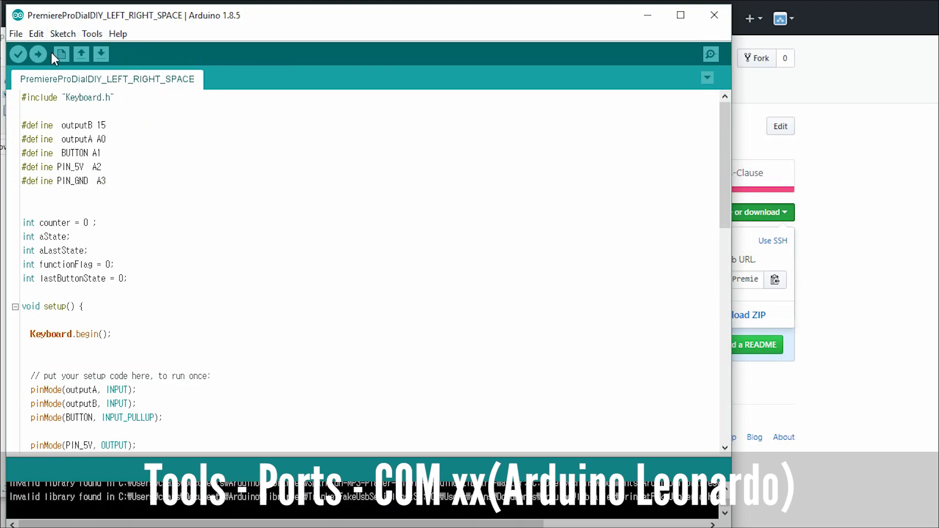
pyautogui.click(37, 54)
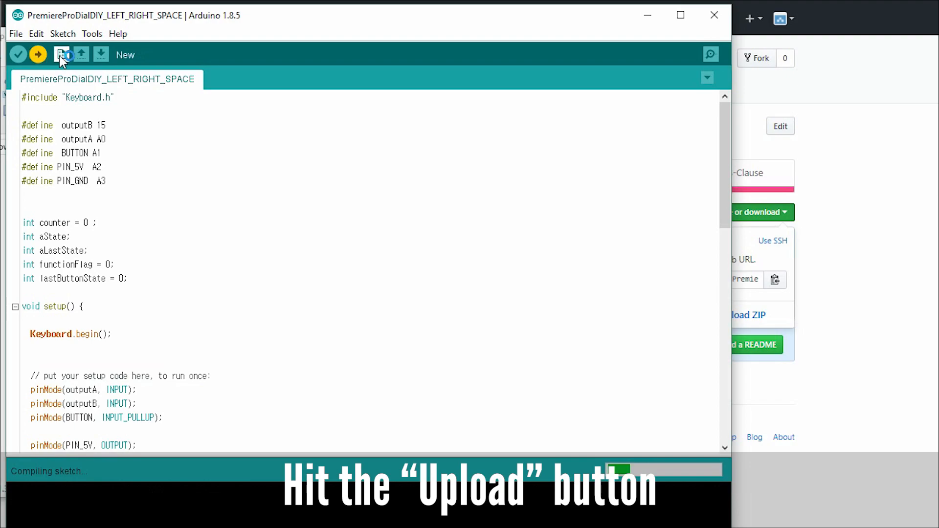
pyautogui.click(37, 55)
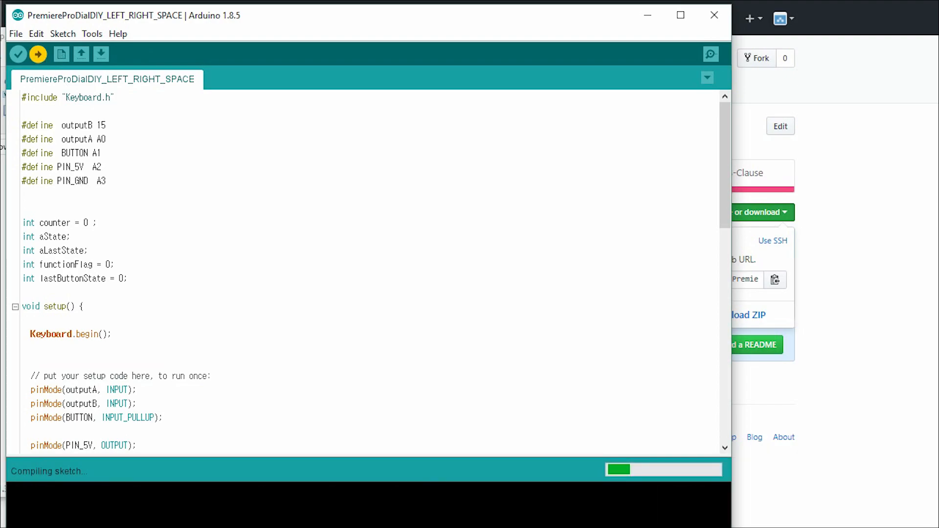